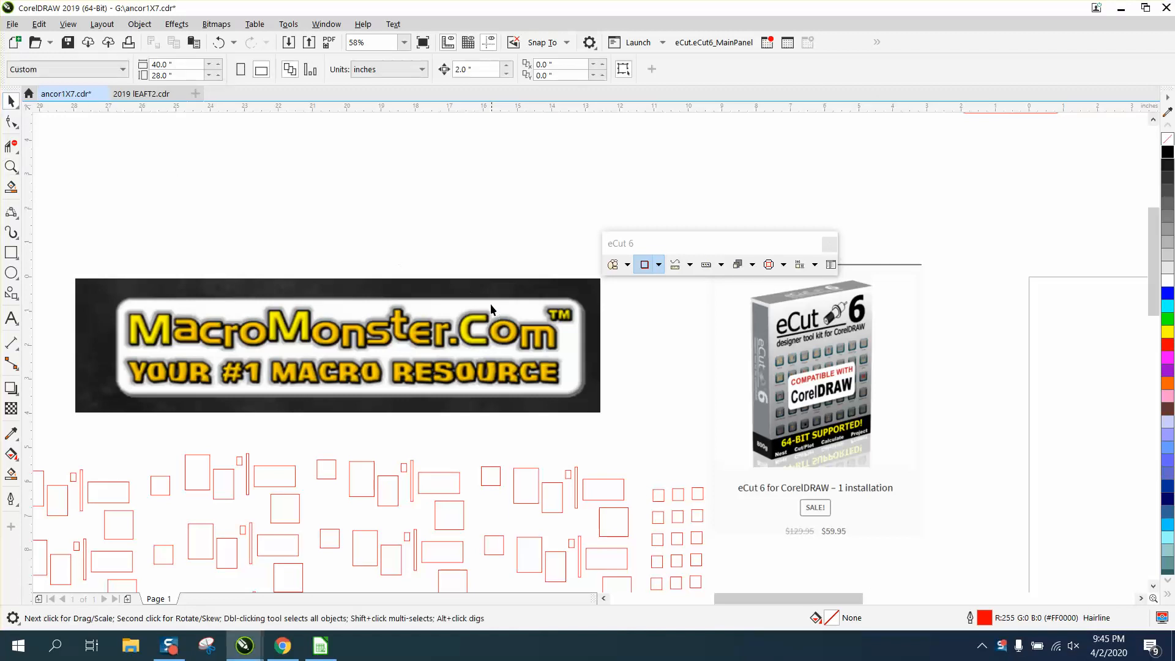
mouse_move(197, 337)
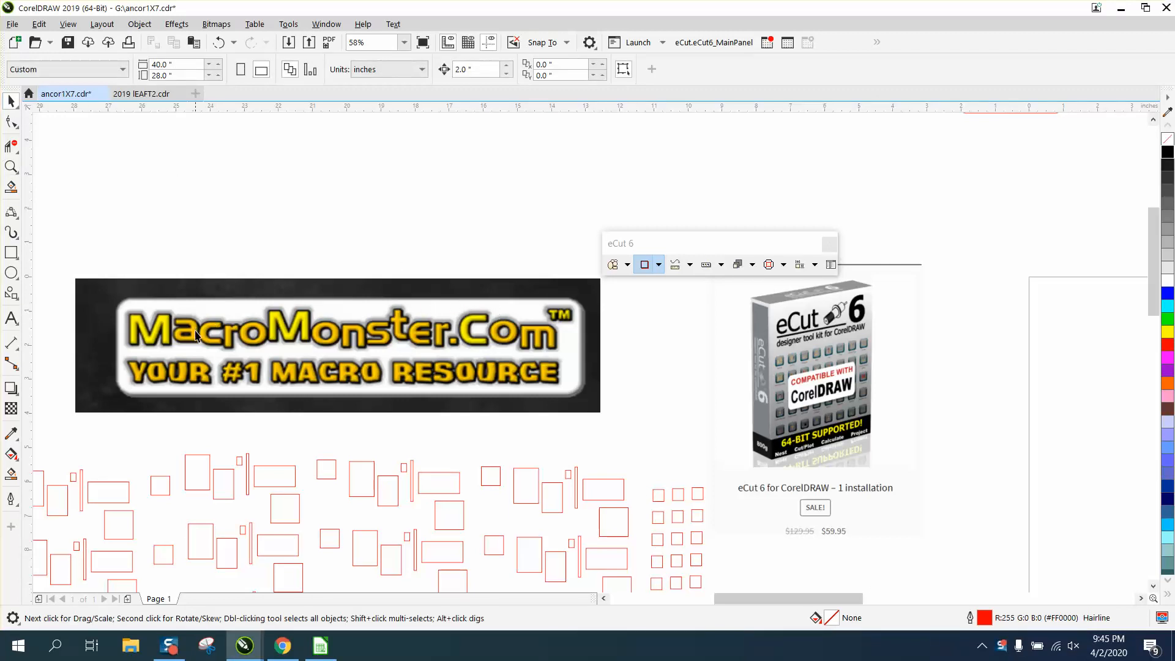
mouse_move(774, 332)
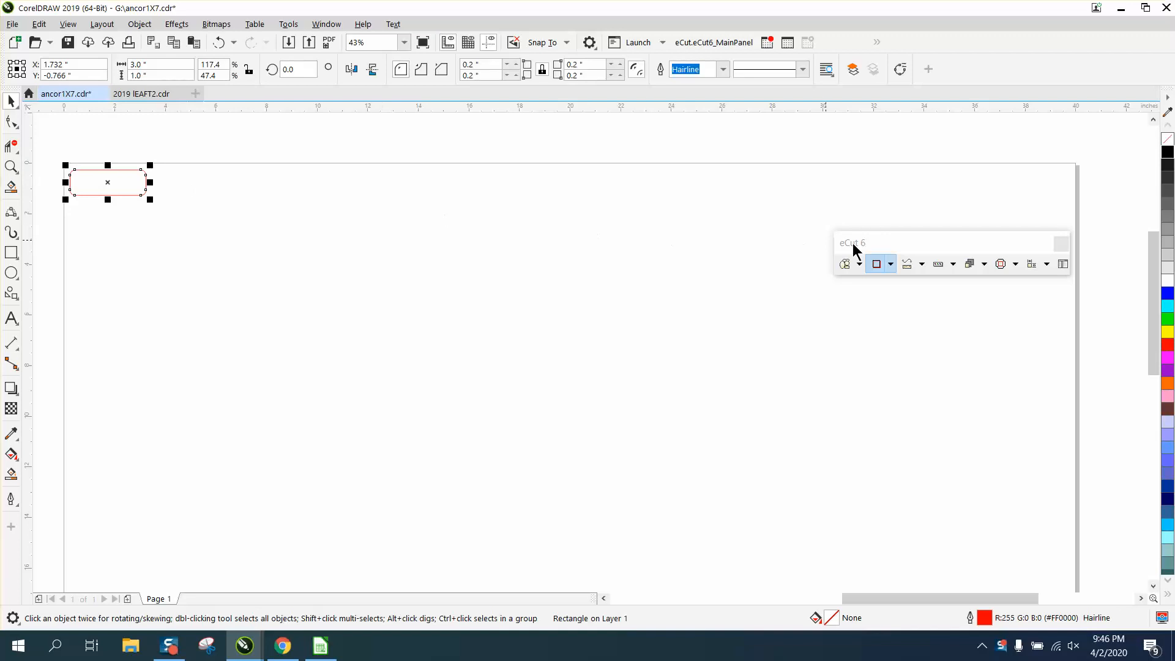
Run eCut 6 Multiply on the selected name-tag rectangle with Fill area enabled.
left_click(858, 264)
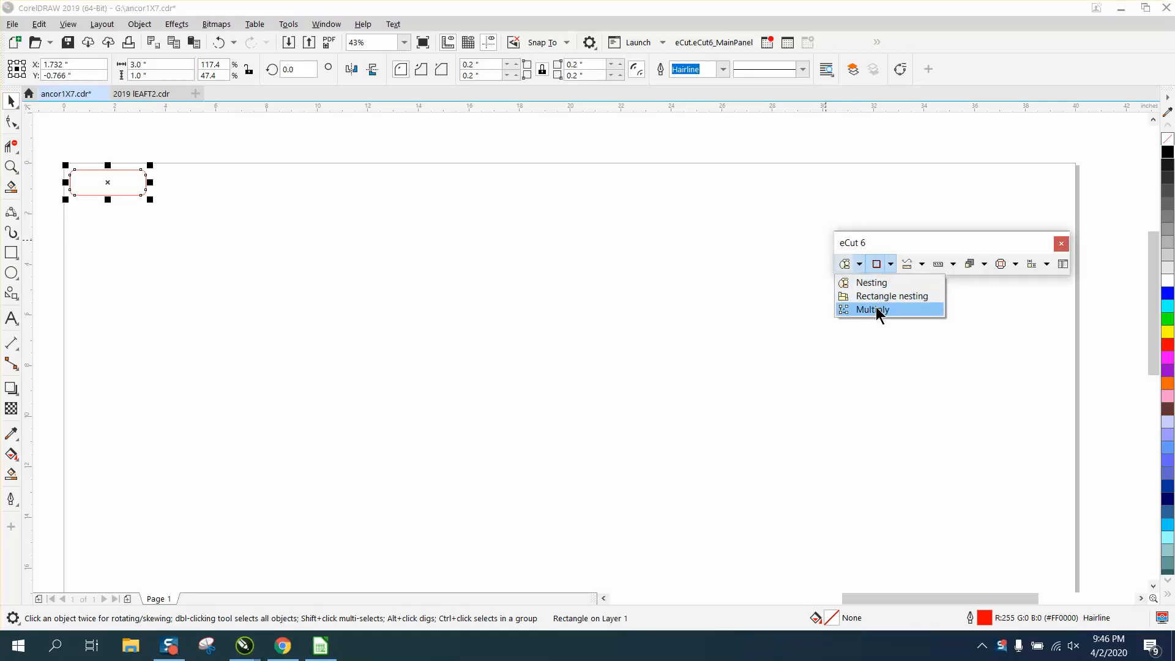
left_click(872, 309)
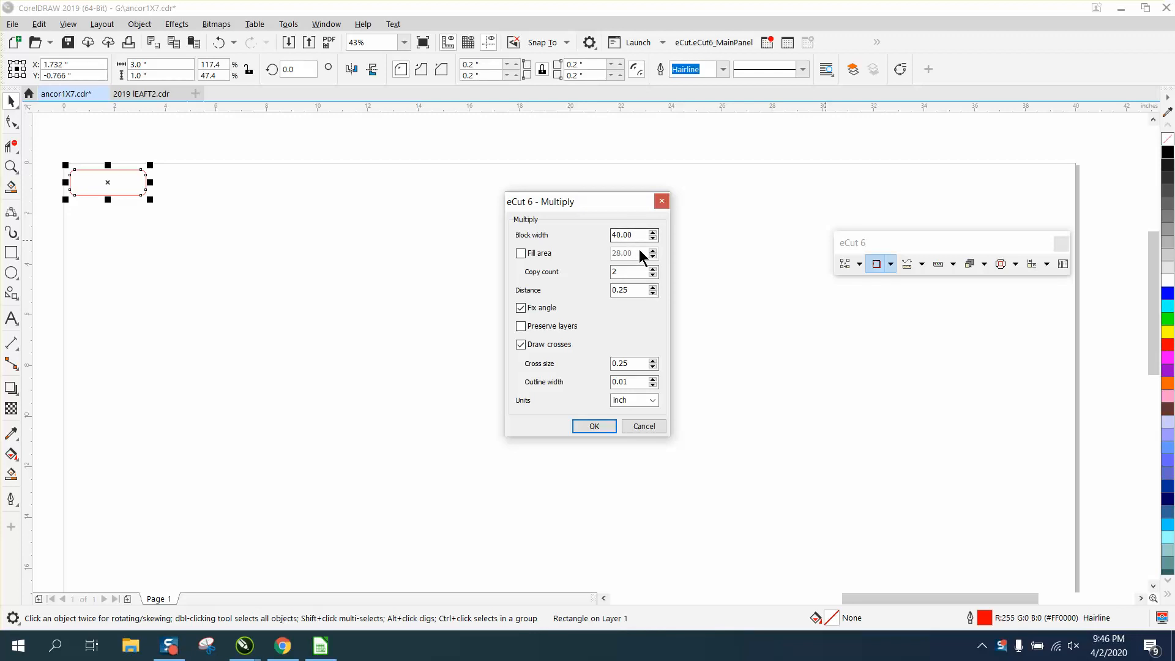
left_click(520, 253)
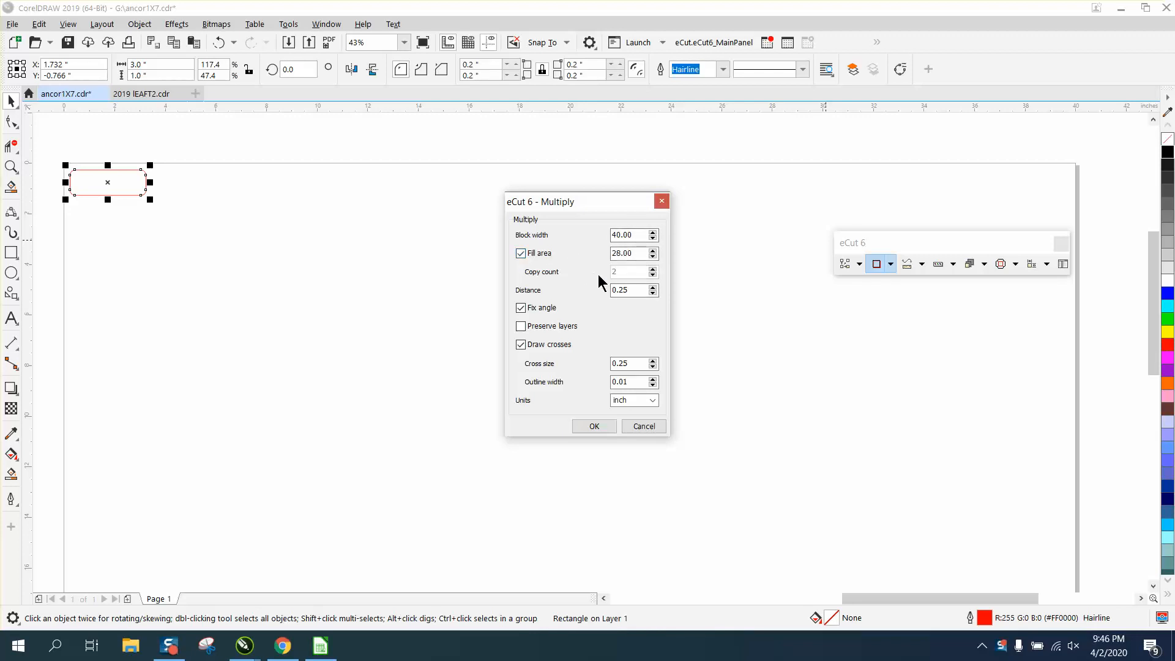
mouse_move(112, 208)
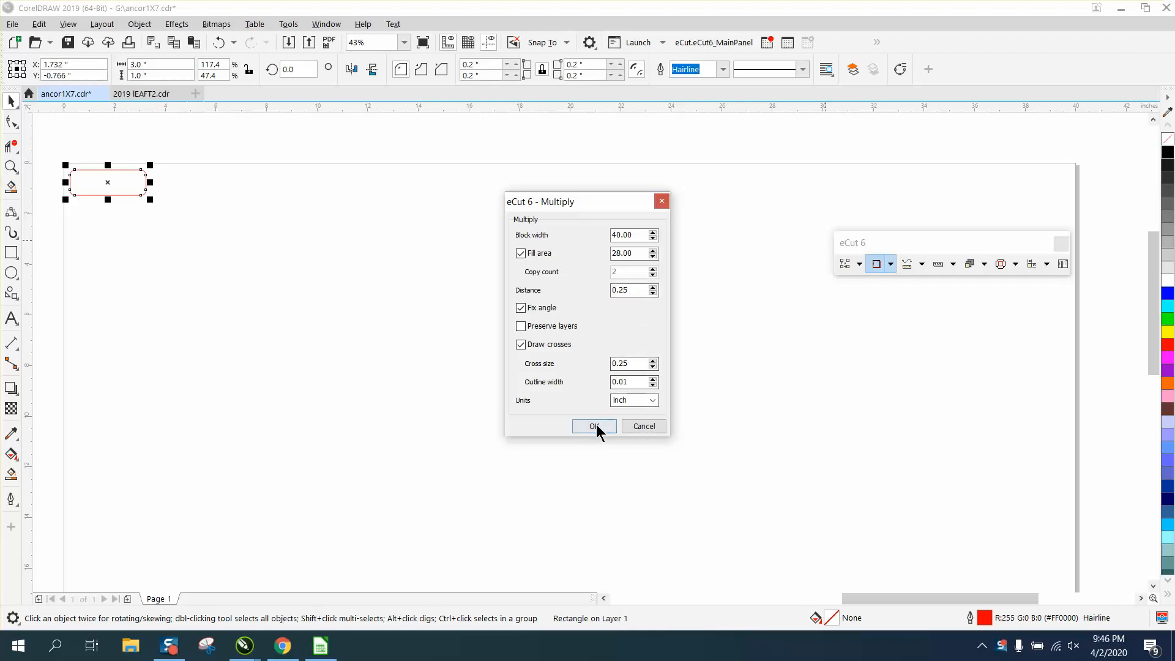
left_click(593, 426)
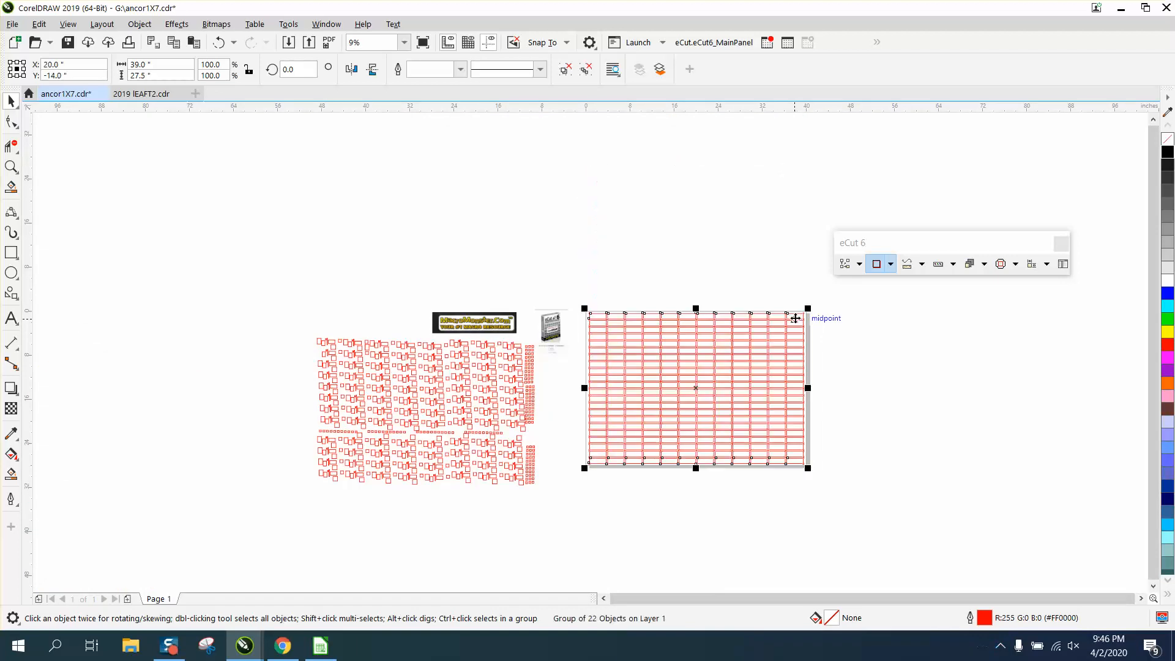
mouse_move(25, 181)
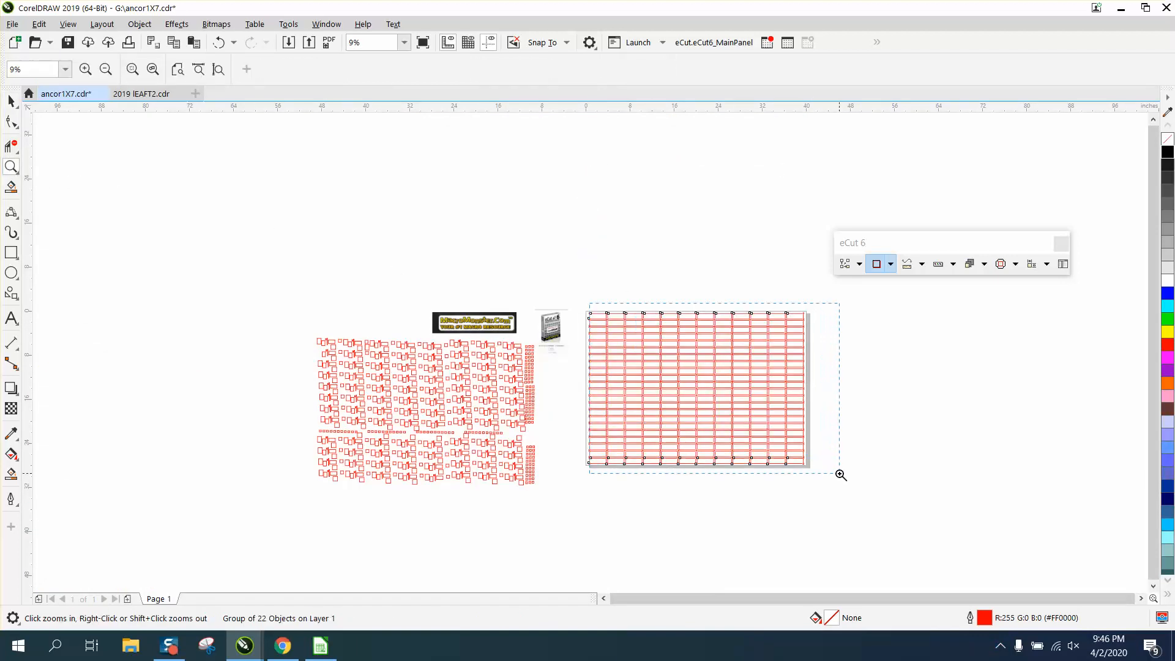
Zoom in on the multiplied grid, then undo the Multiply operation.
left_click(835, 475)
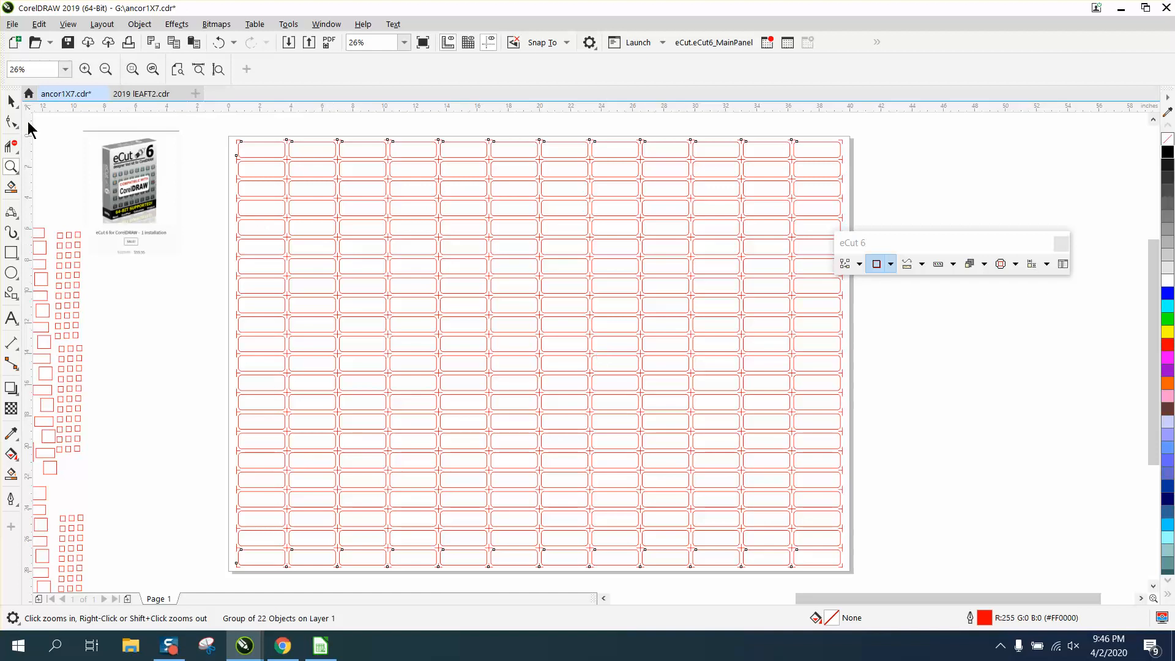
left_click(257, 178)
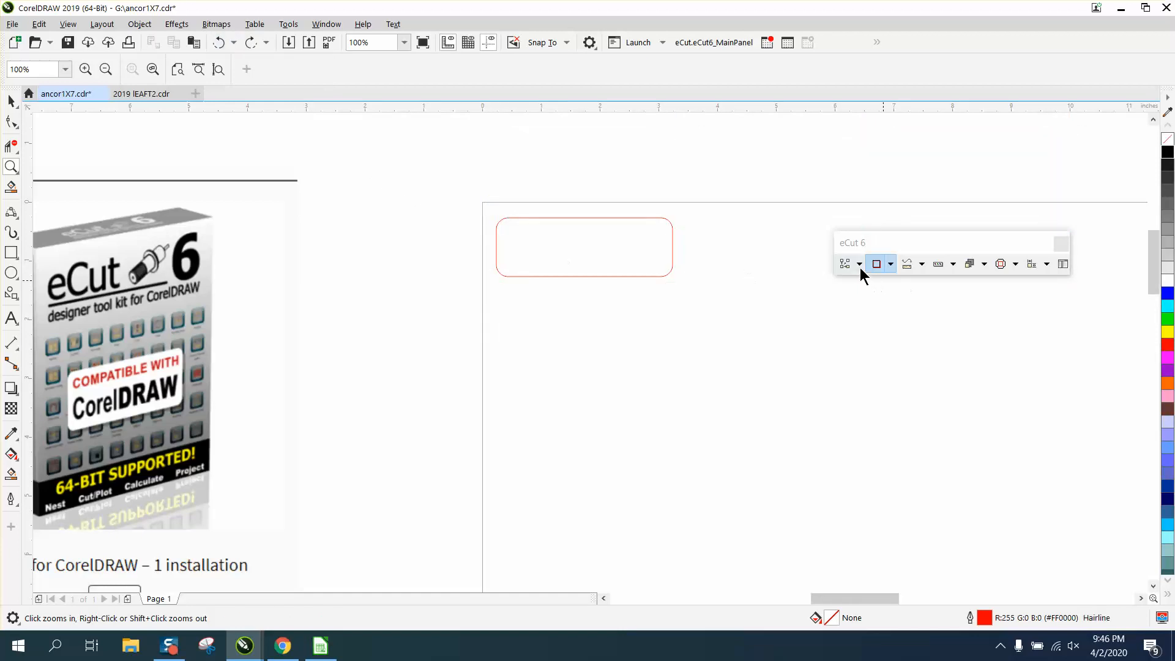
left_click(844, 264)
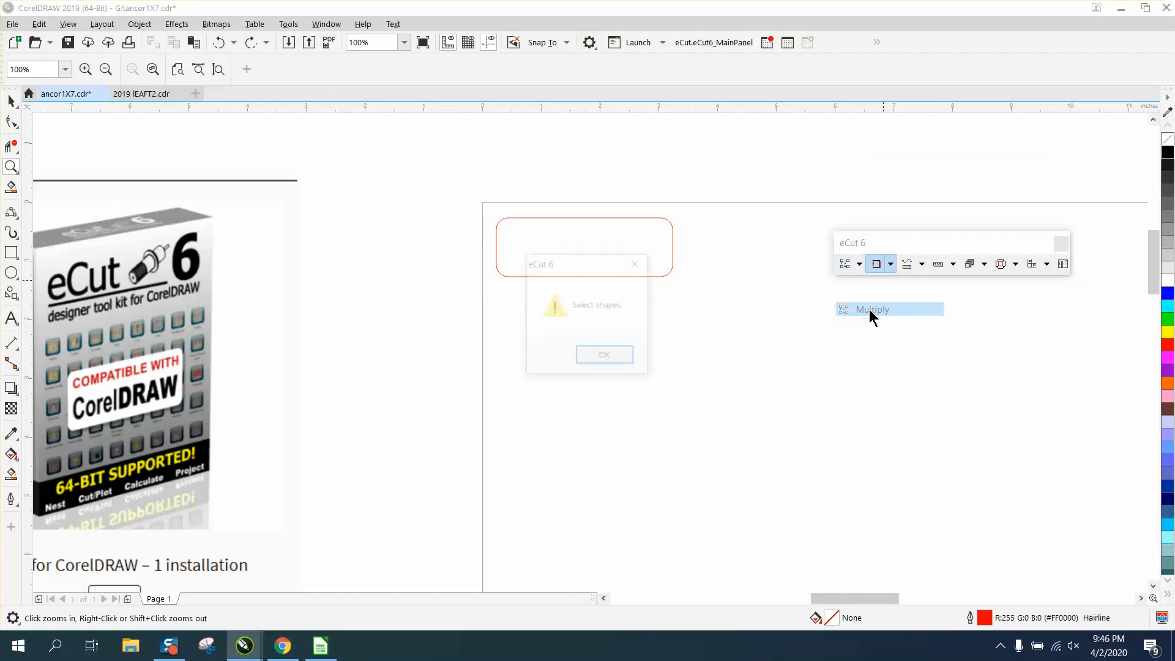
left_click(604, 354)
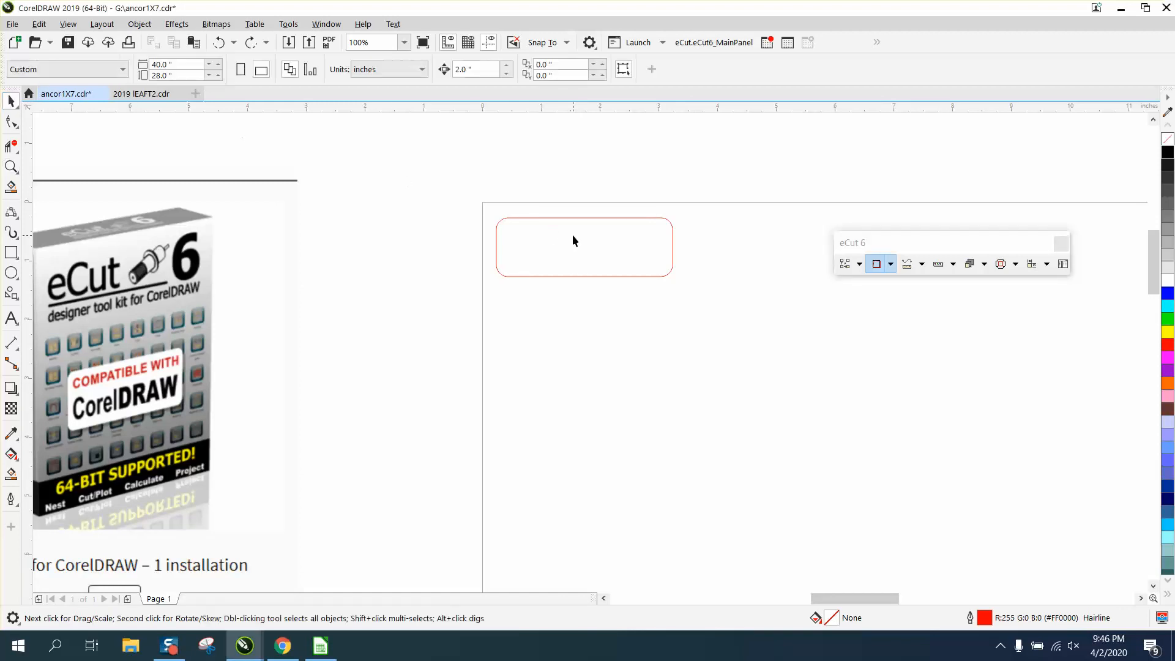
left_click(859, 263)
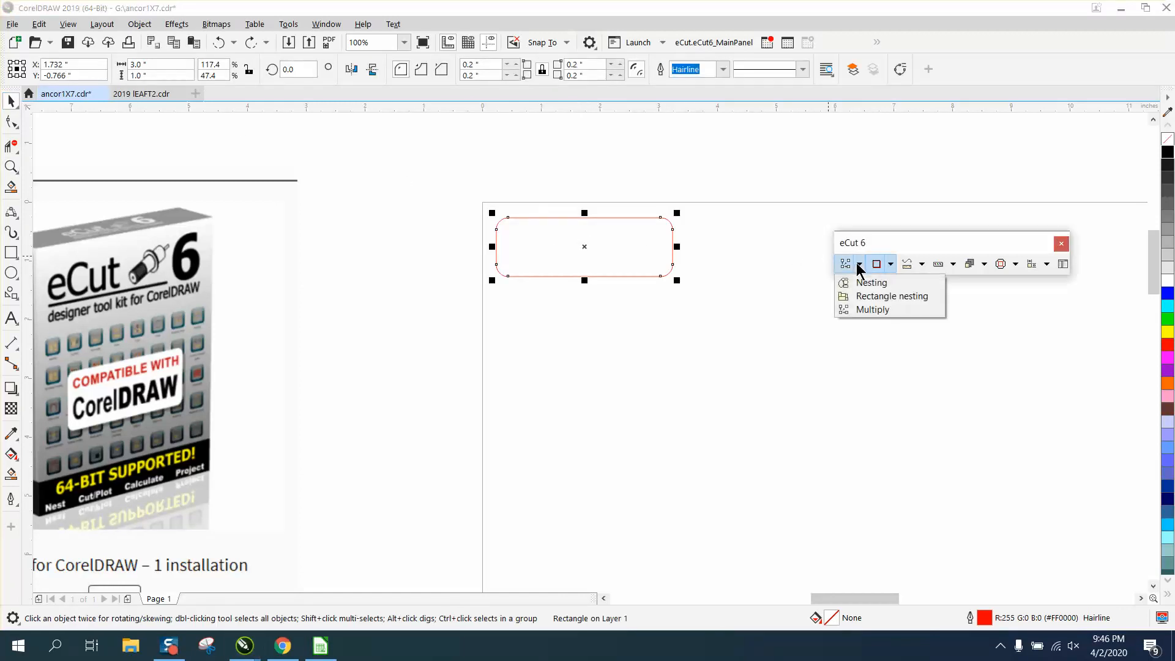
left_click(872, 310)
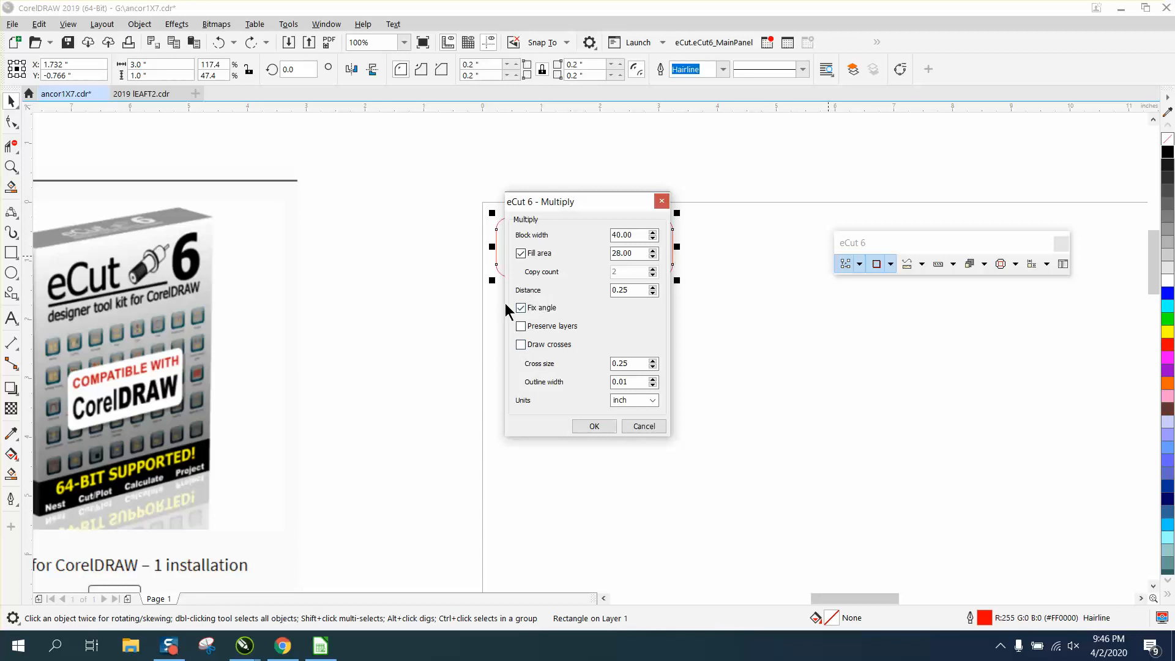
left_click(629, 235)
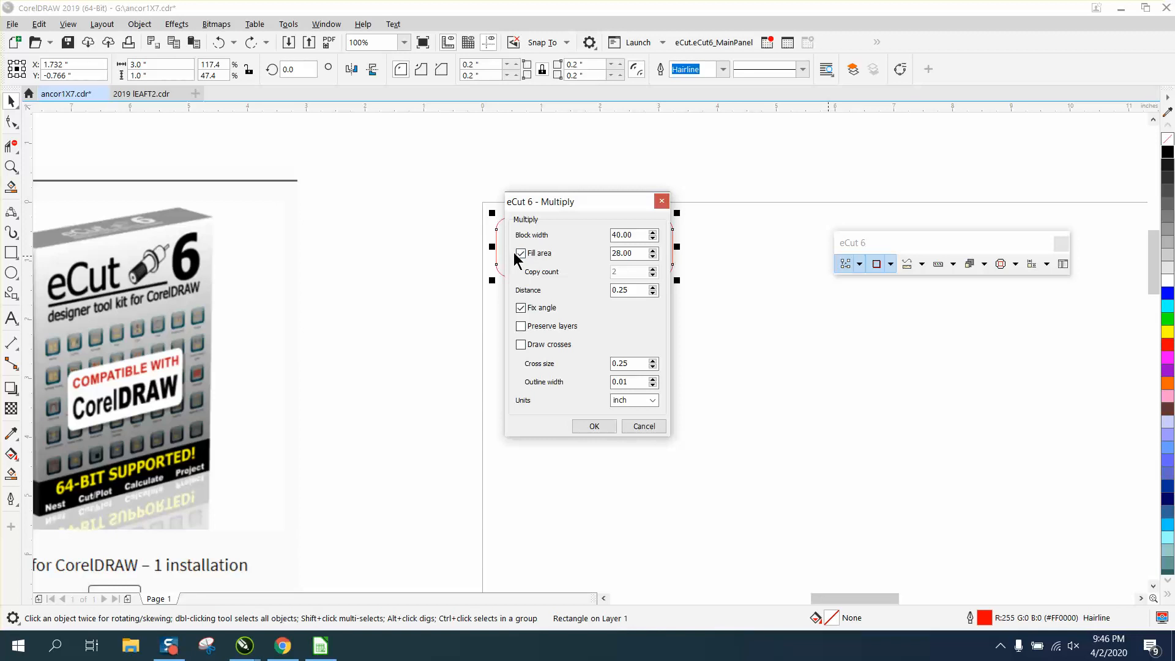
left_click(594, 425)
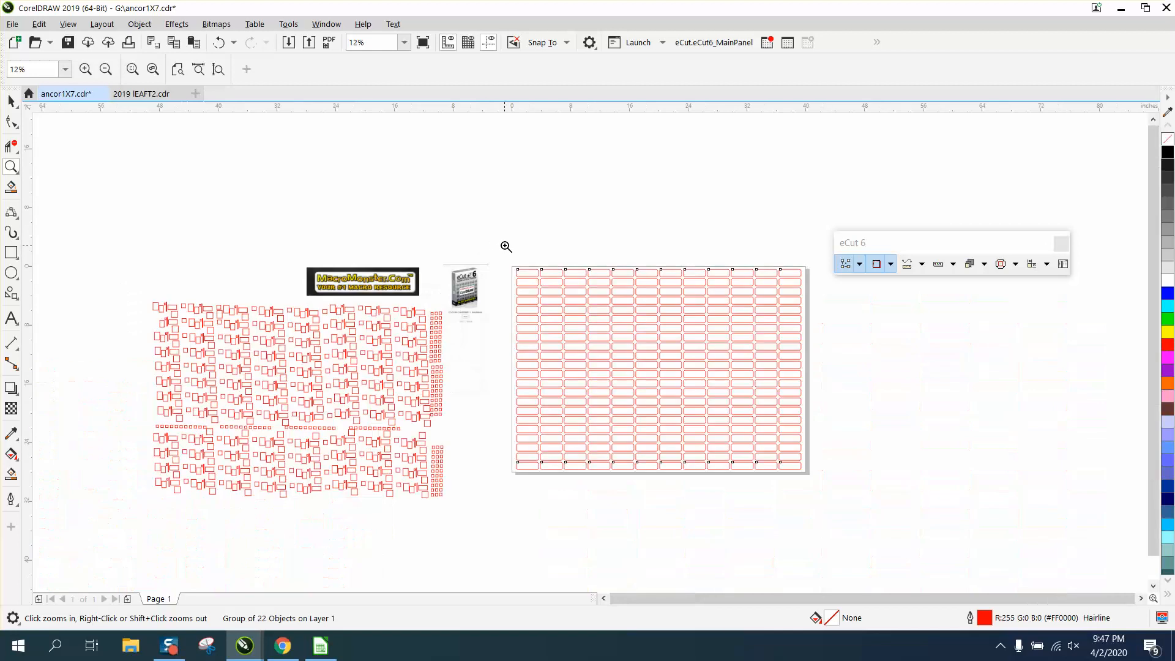
left_click(221, 42)
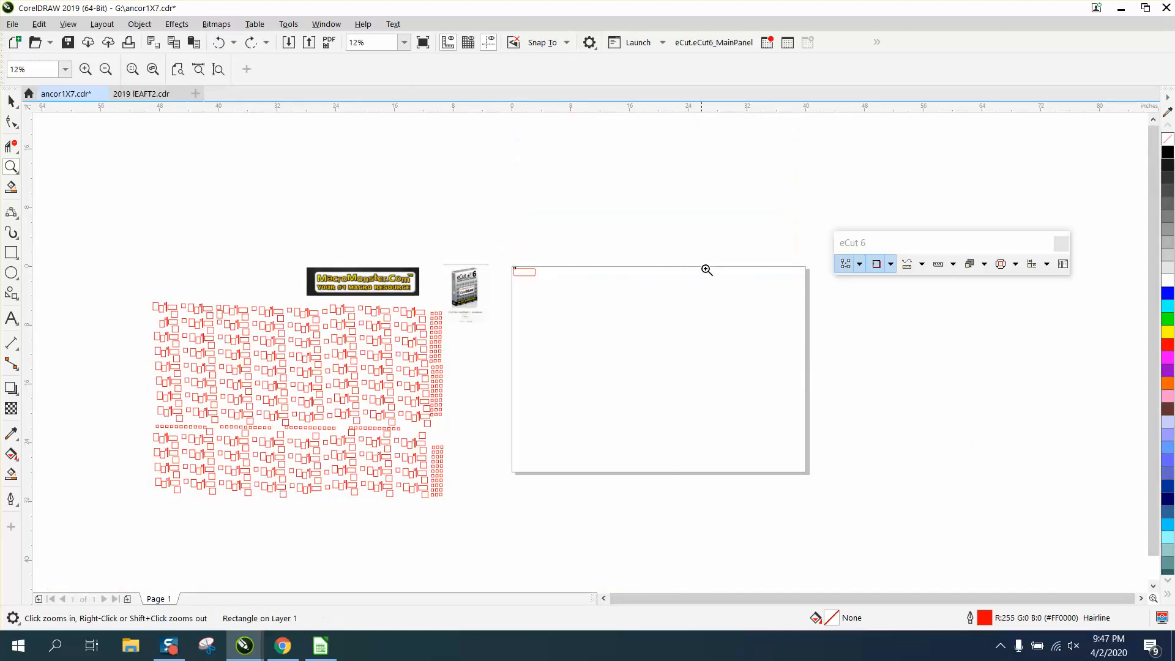
mouse_move(489, 244)
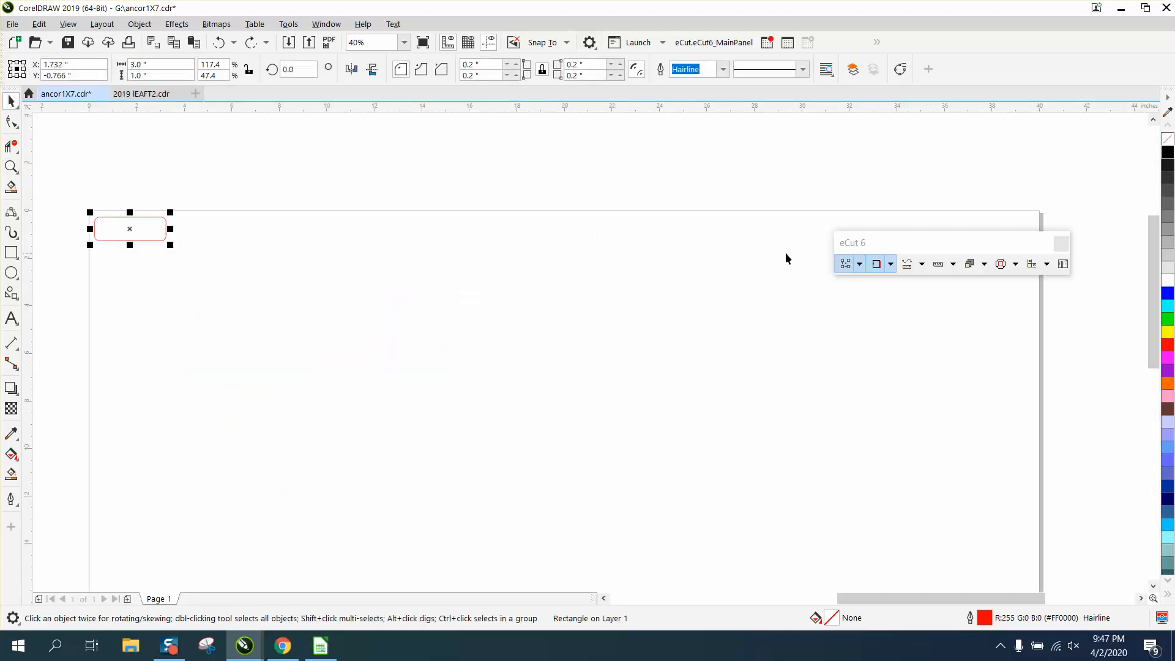
Run eCut 6 Multiply with block width 40, copy count 250 and distance 0.25.
left_click(859, 263)
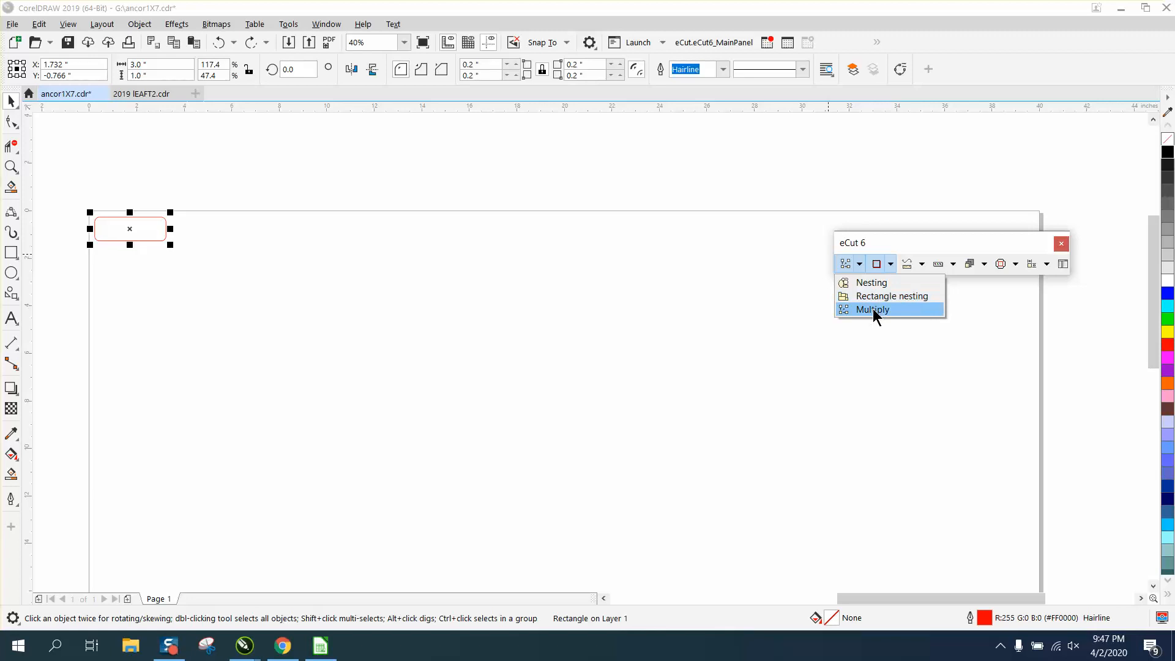
left_click(872, 309)
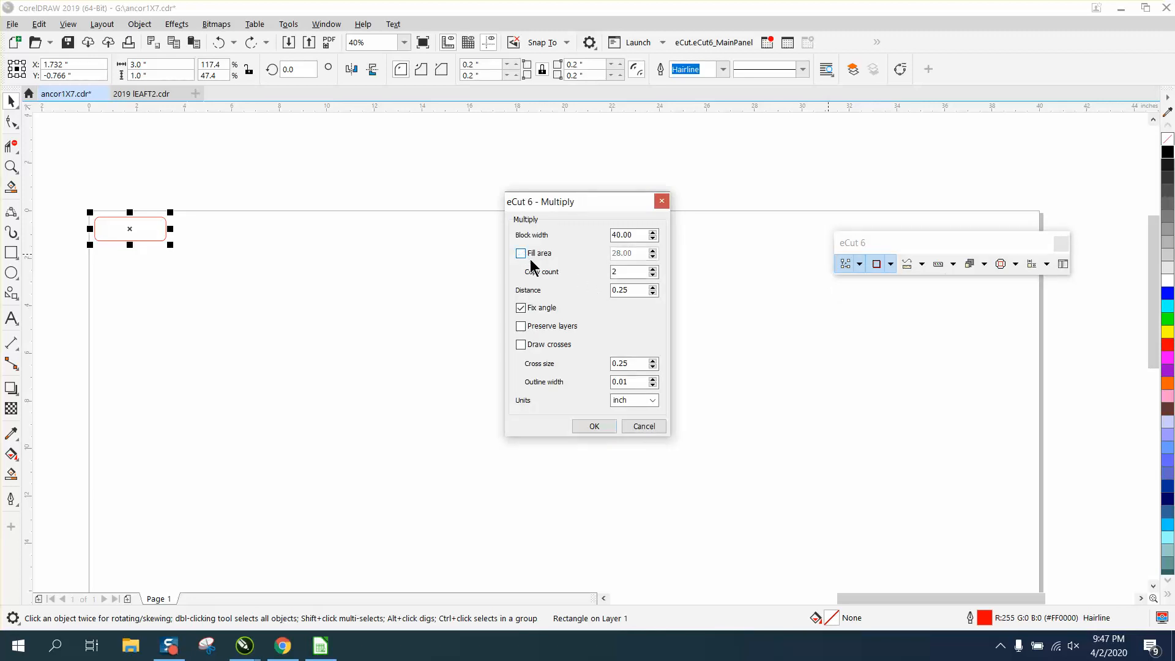
left_click(629, 271)
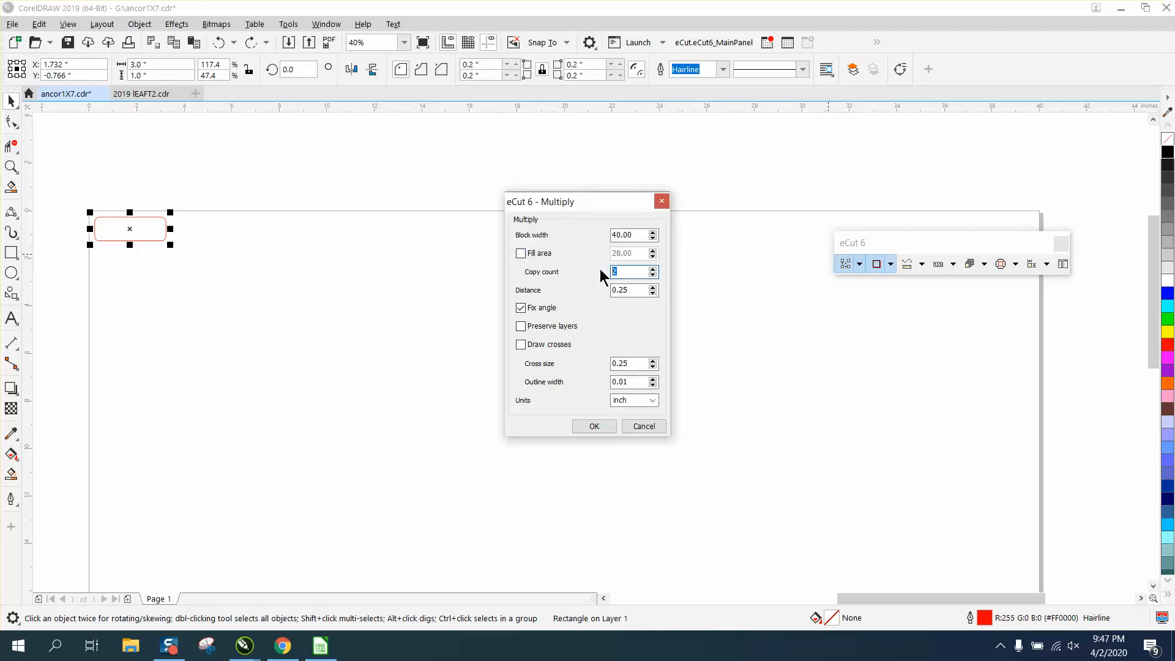
type("250")
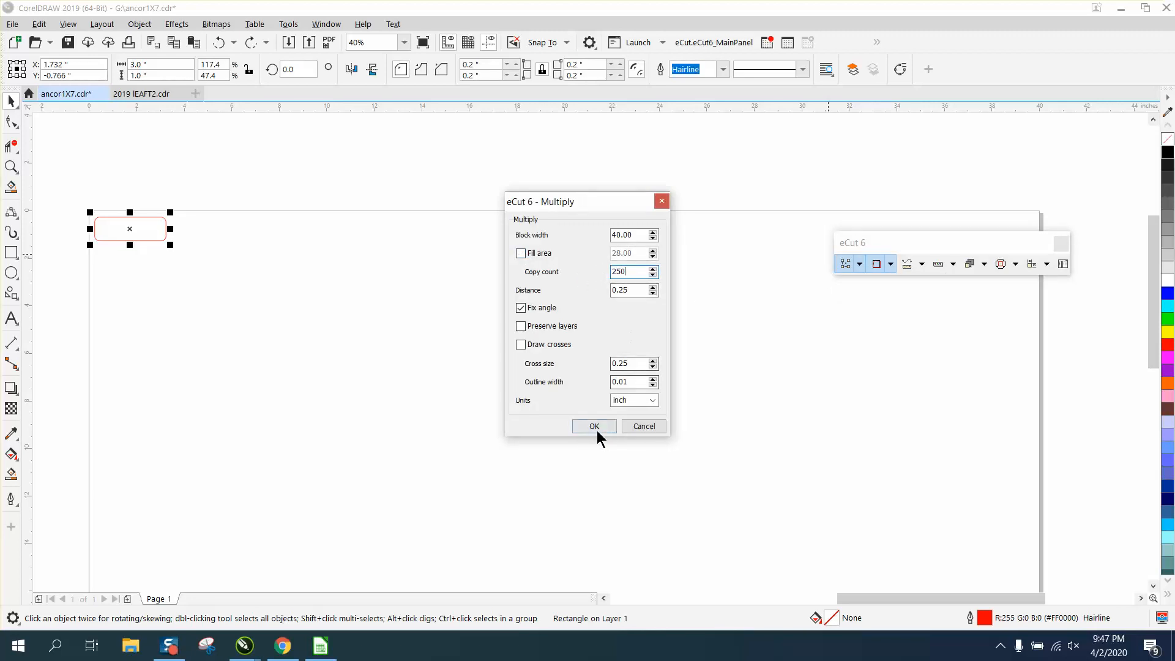
left_click(594, 426)
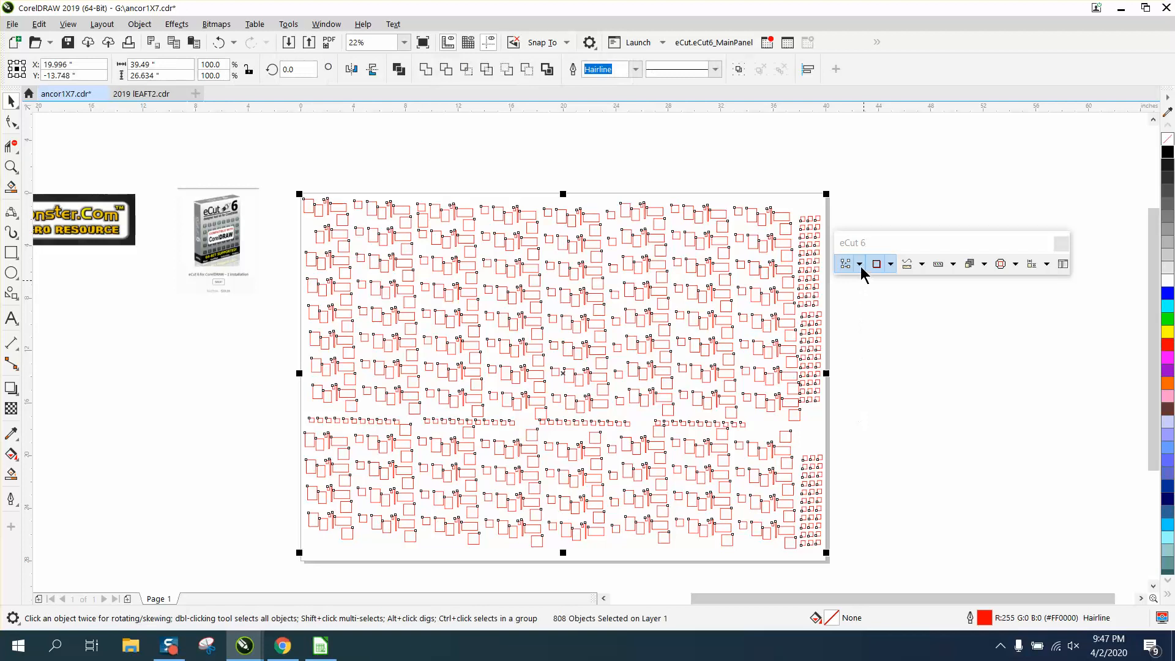
Run eCut 6 Rectangle nesting on the 808 shapes, sheet 40×28, minimum distance 0.1.
left_click(858, 264)
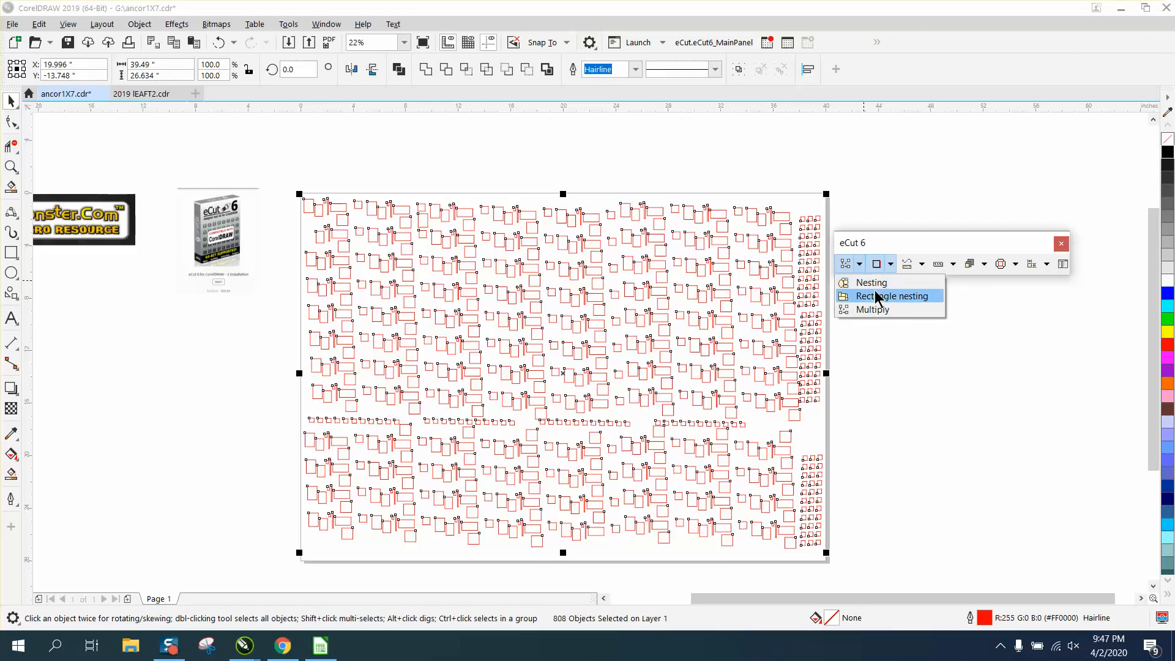
left_click(890, 296)
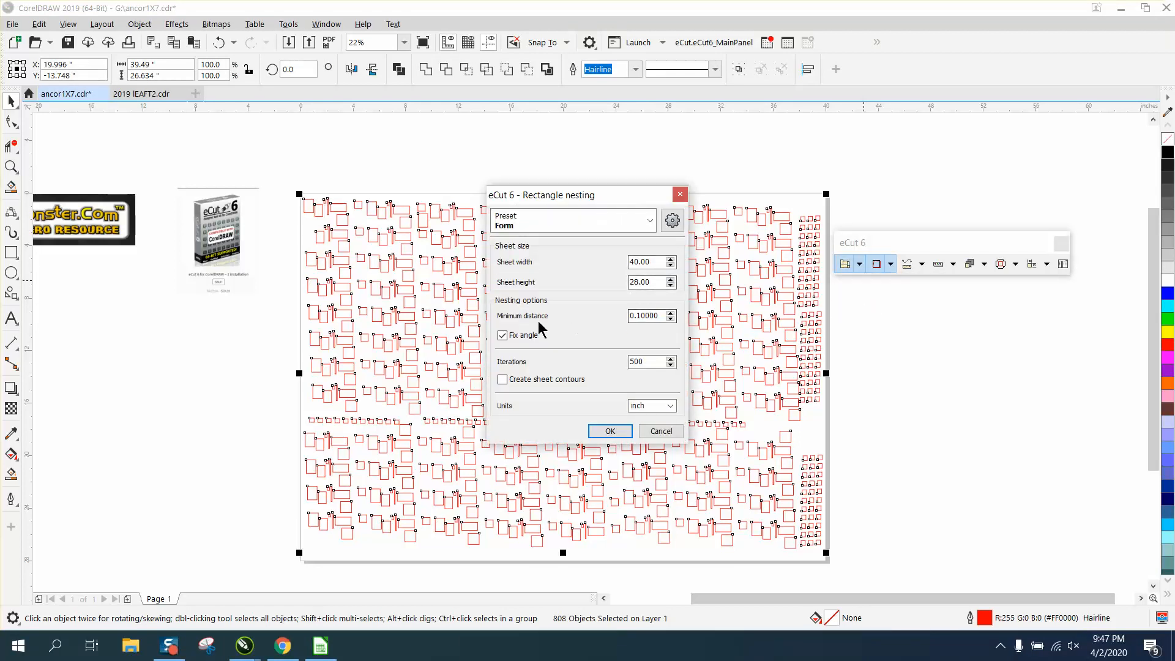
mouse_move(636, 451)
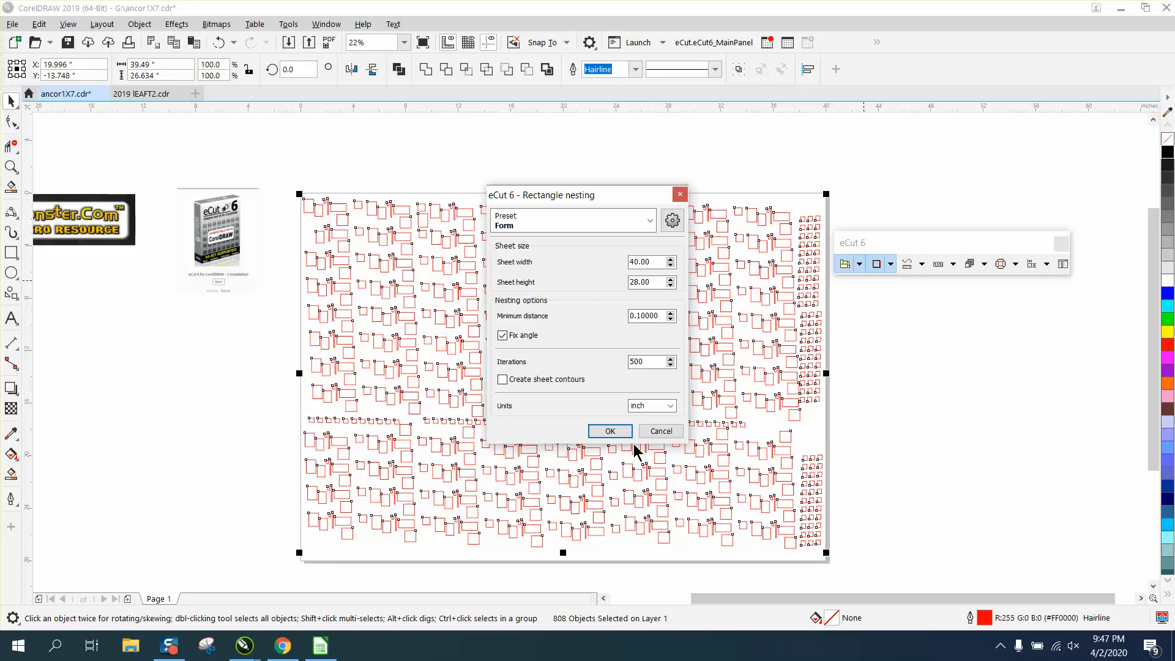
mouse_move(577, 510)
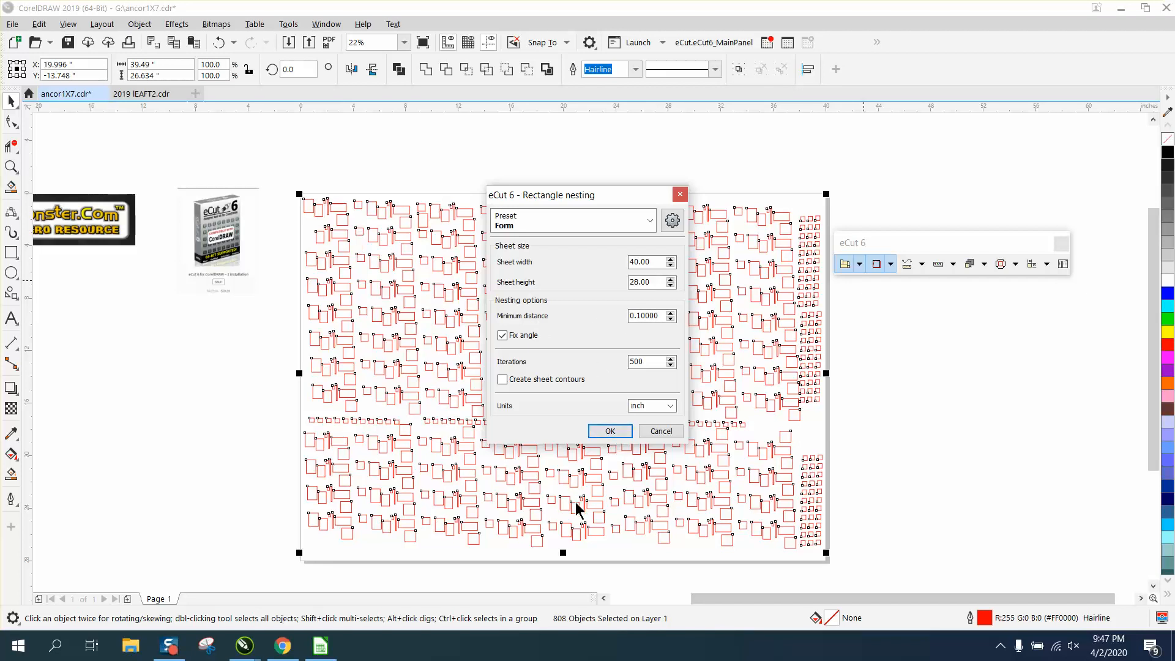
left_click(609, 431)
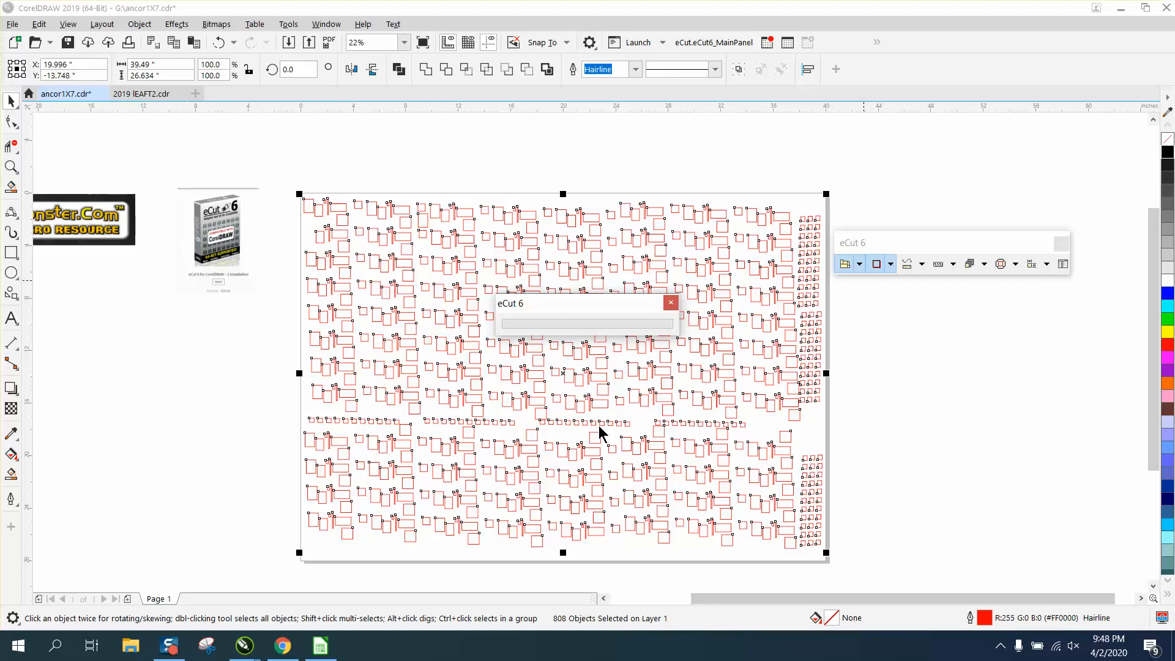
mouse_move(612, 316)
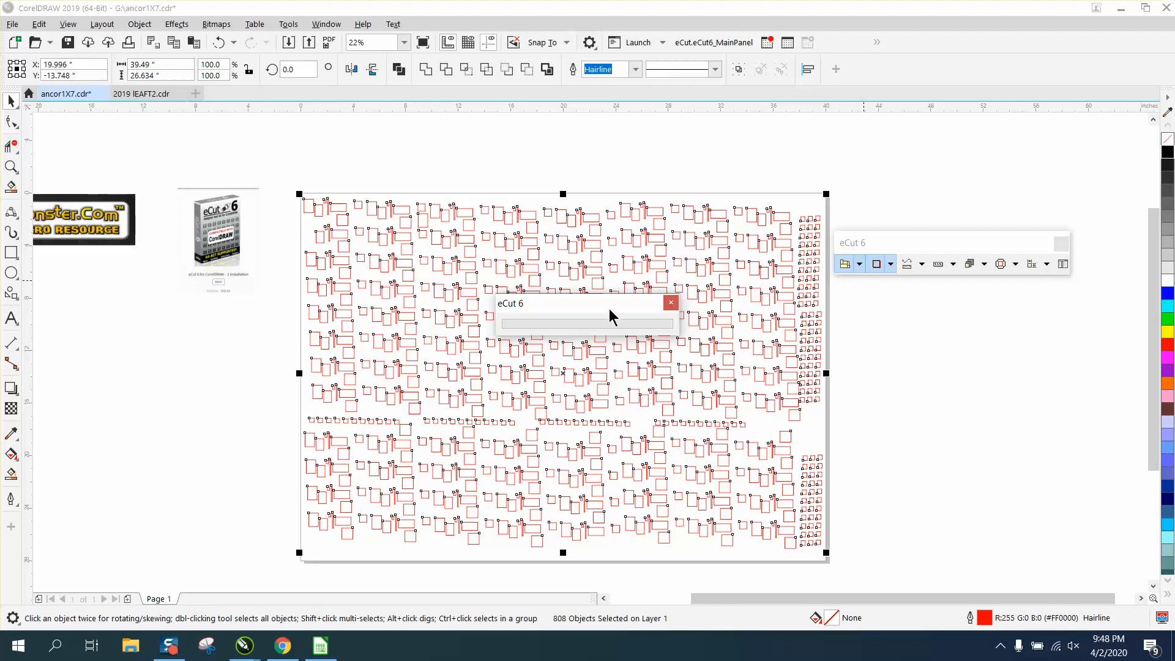
mouse_move(565, 636)
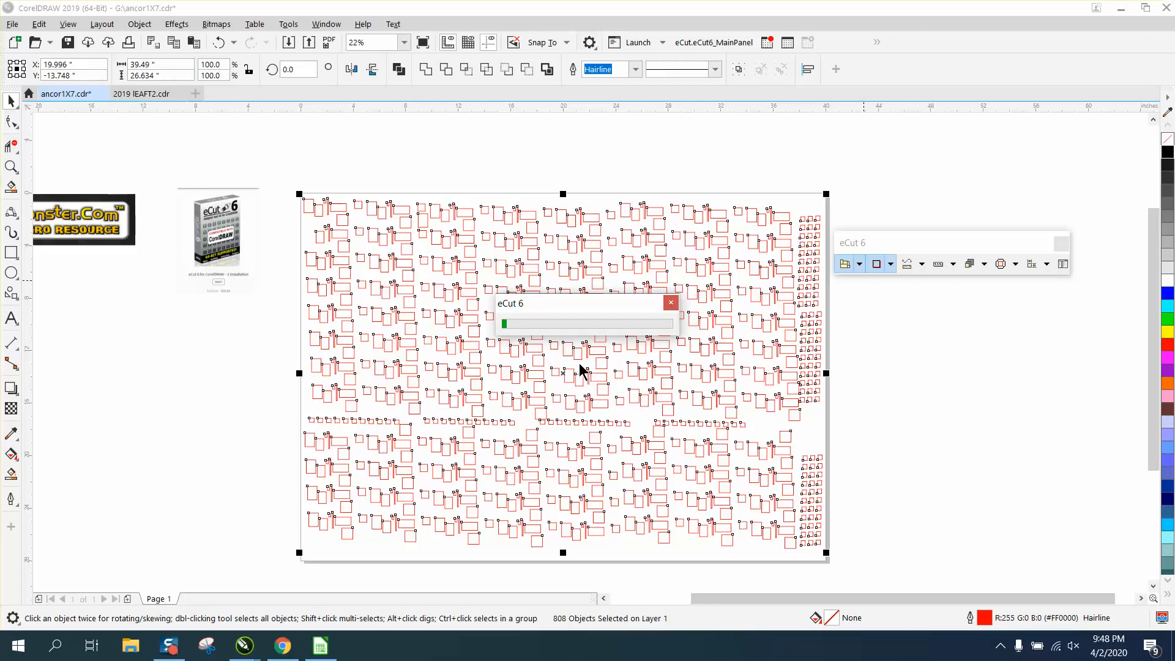
mouse_move(698, 361)
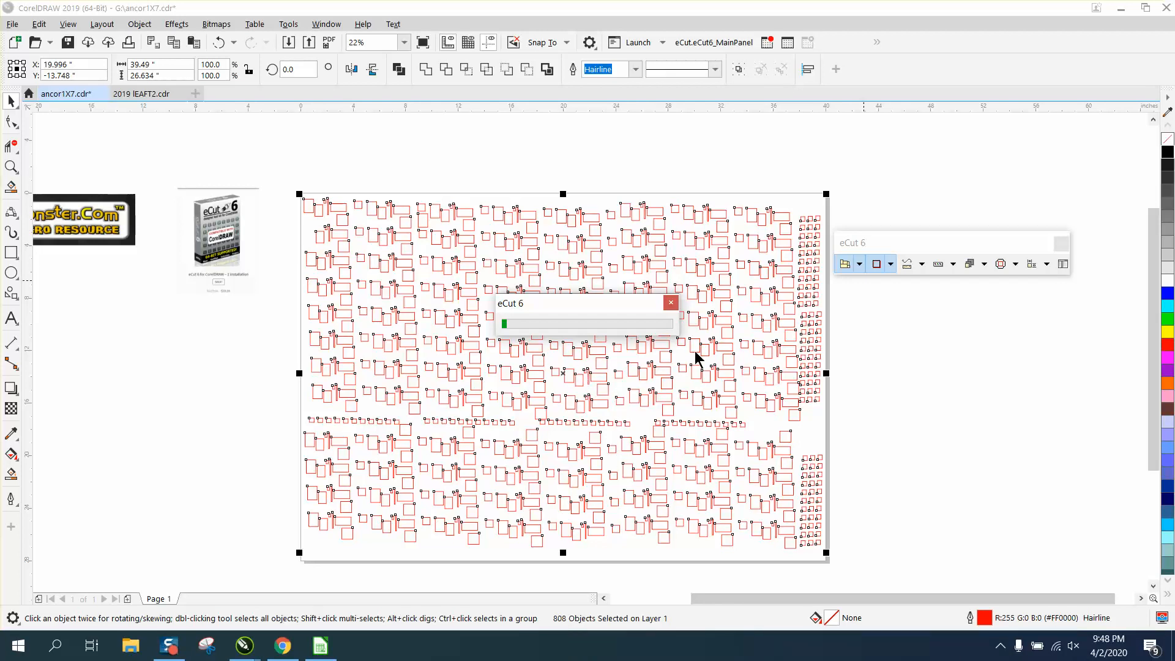
mouse_move(859, 272)
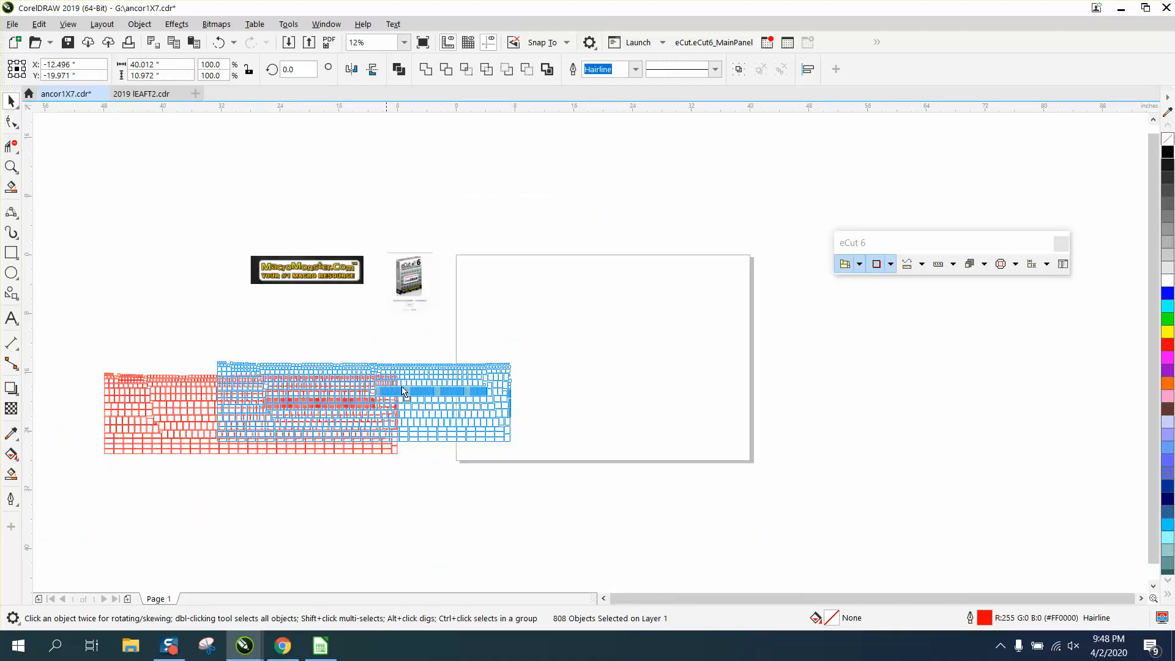
left_click_drag(401, 391, 607, 296)
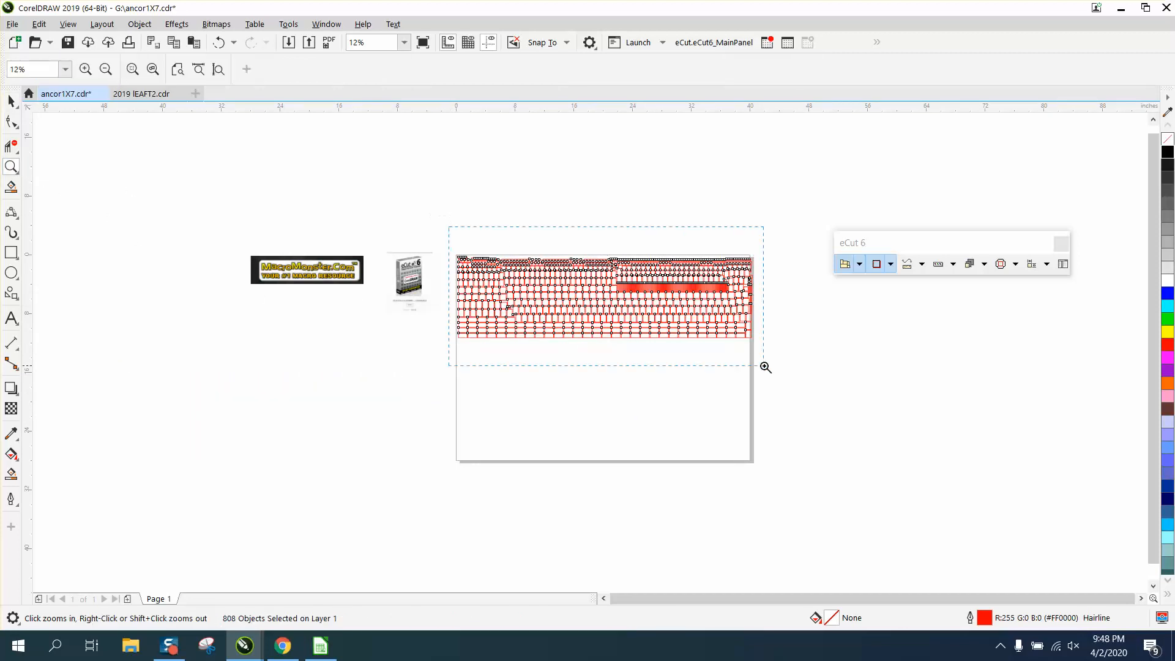
left_click(763, 366)
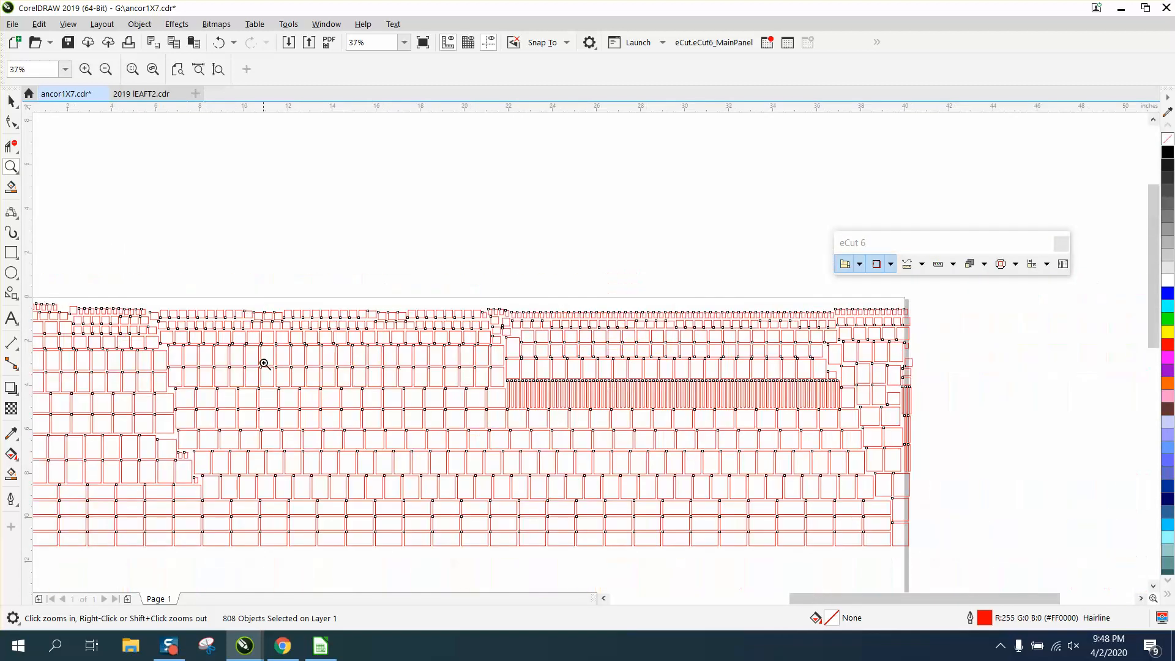
left_click(264, 364)
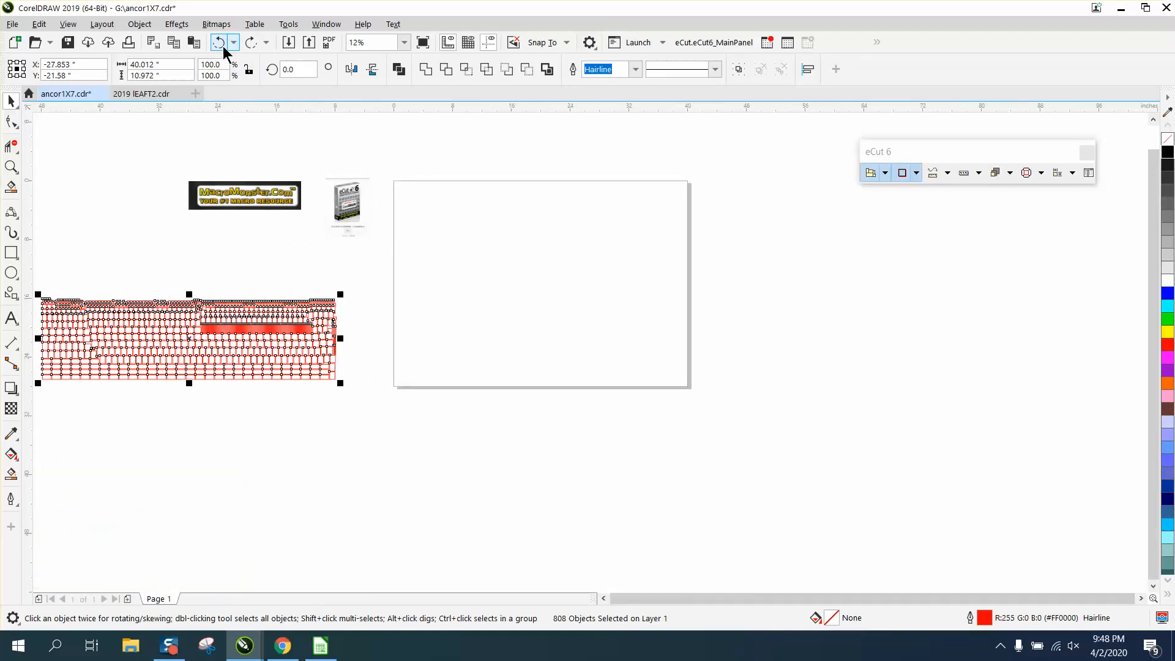
Undo the nesting result, review the eCut 6 Nesting settings and close without applying.
left_click(885, 172)
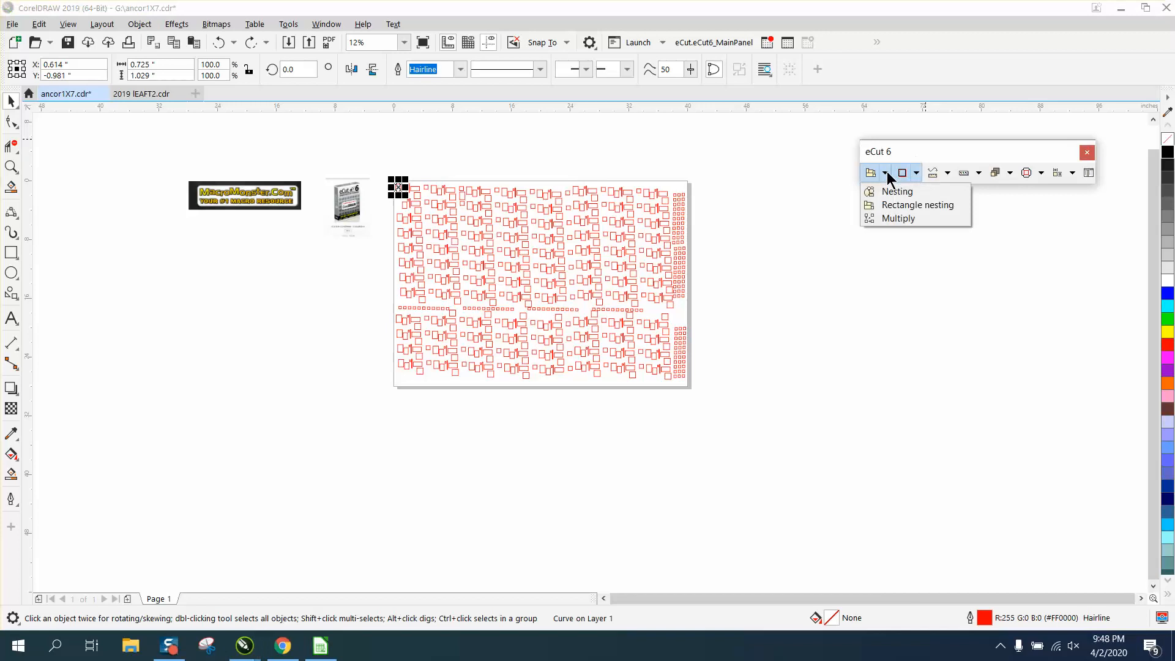
left_click(897, 191)
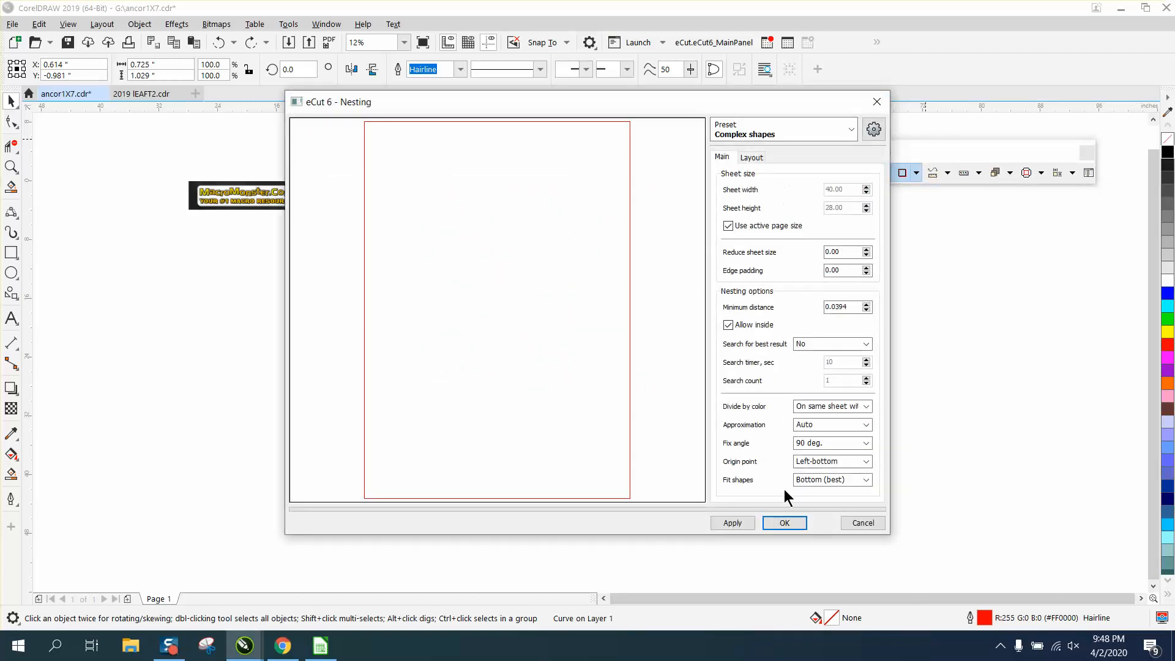
mouse_move(862, 155)
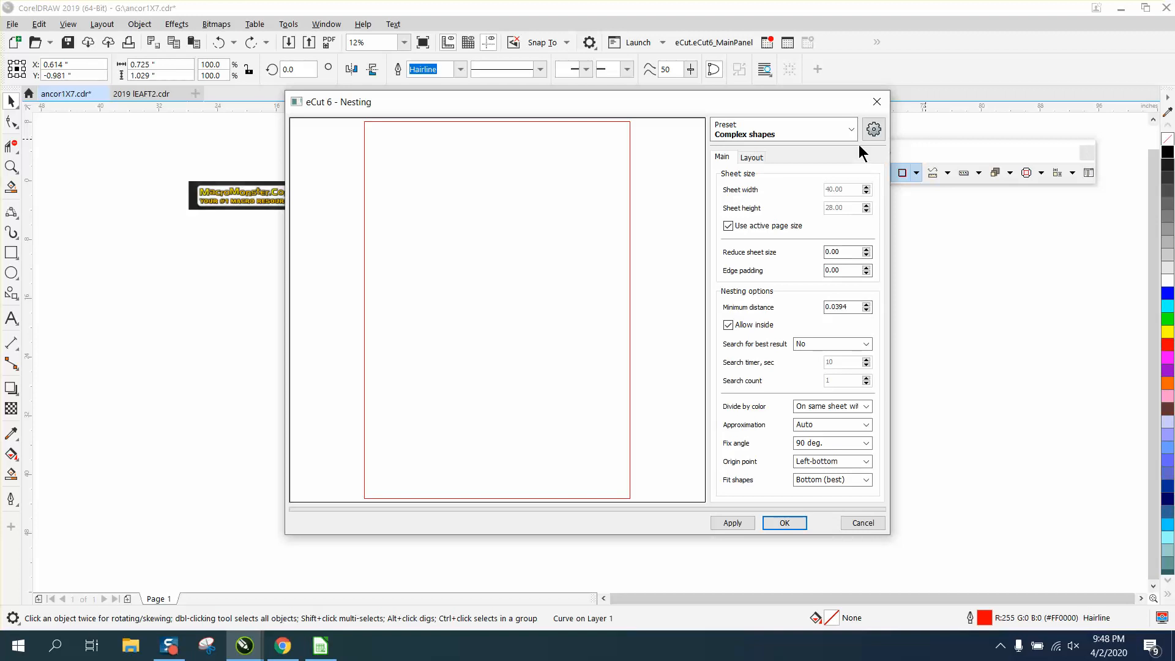
left_click(784, 523)
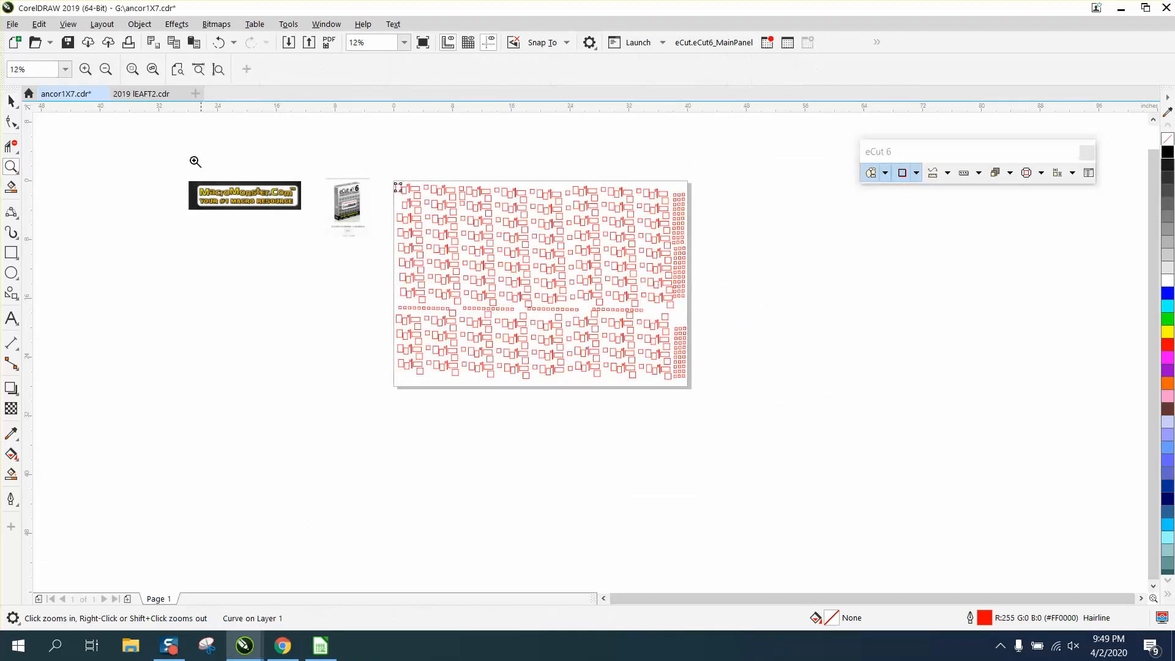
left_click(195, 162)
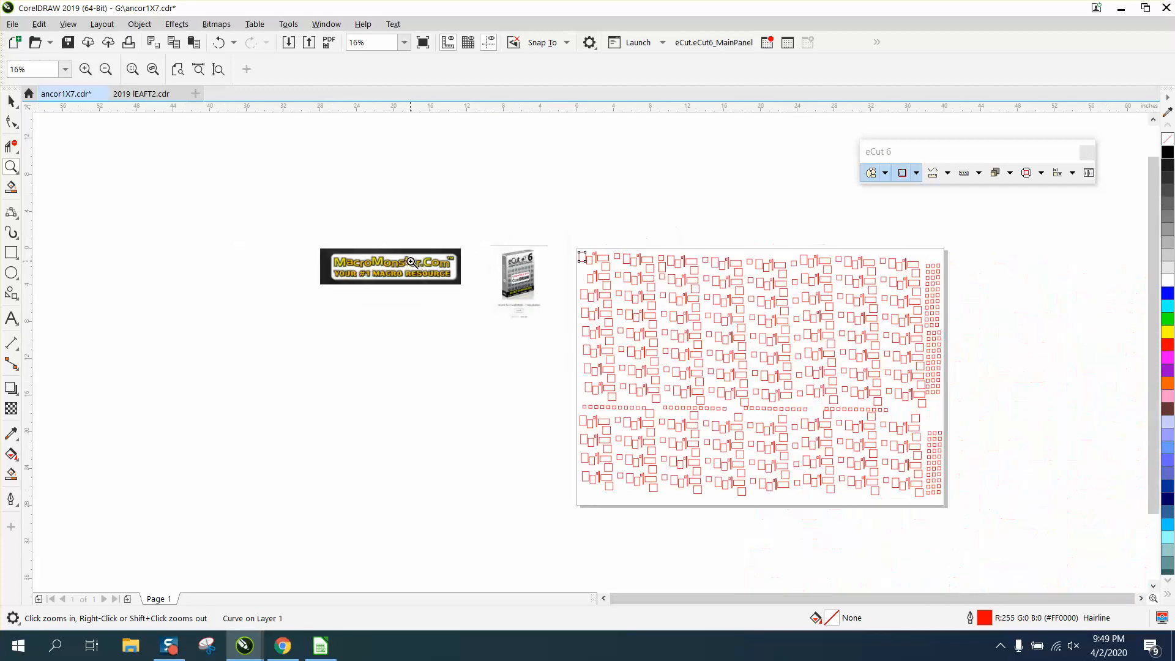
left_click(884, 172)
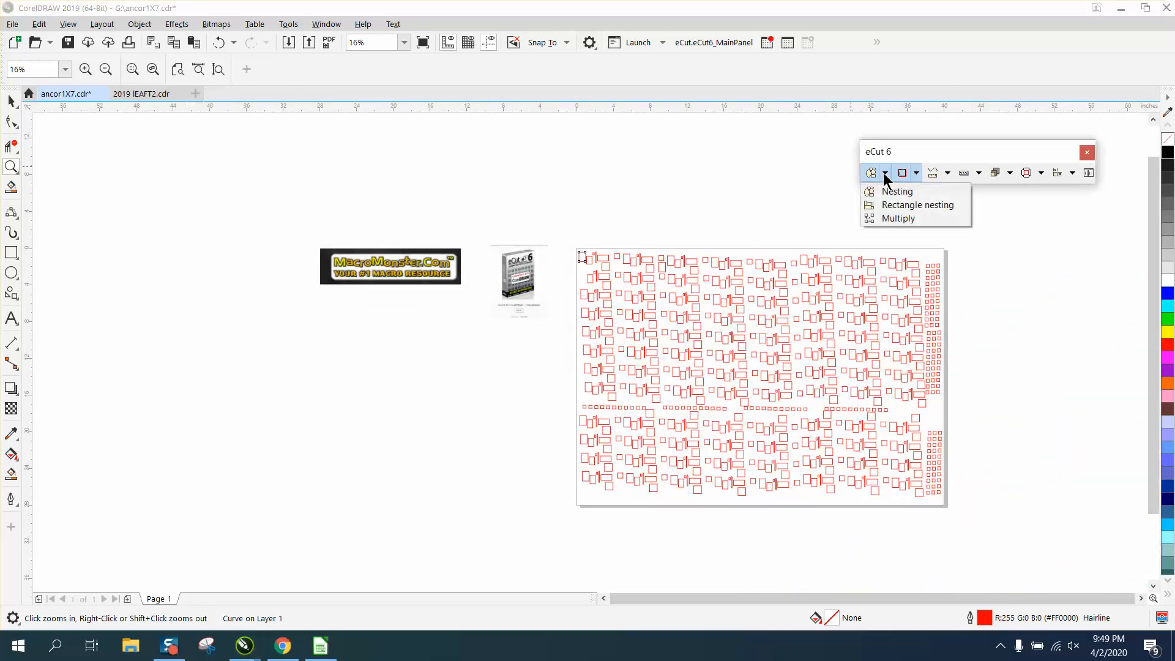
left_click(897, 190)
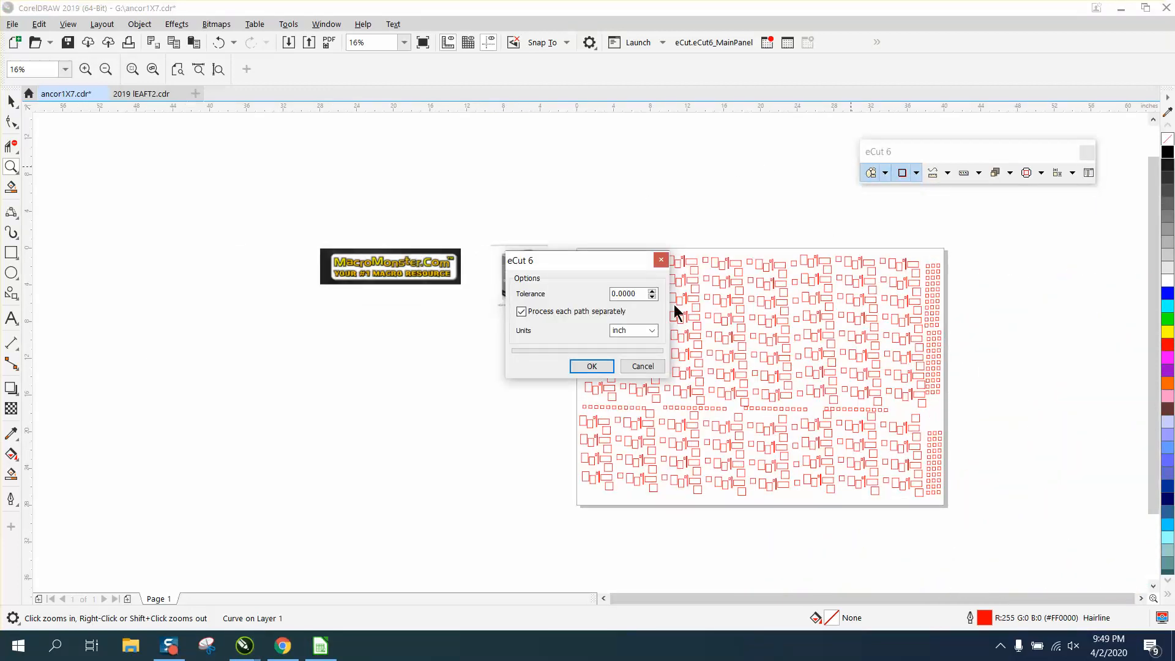
left_click(591, 366)
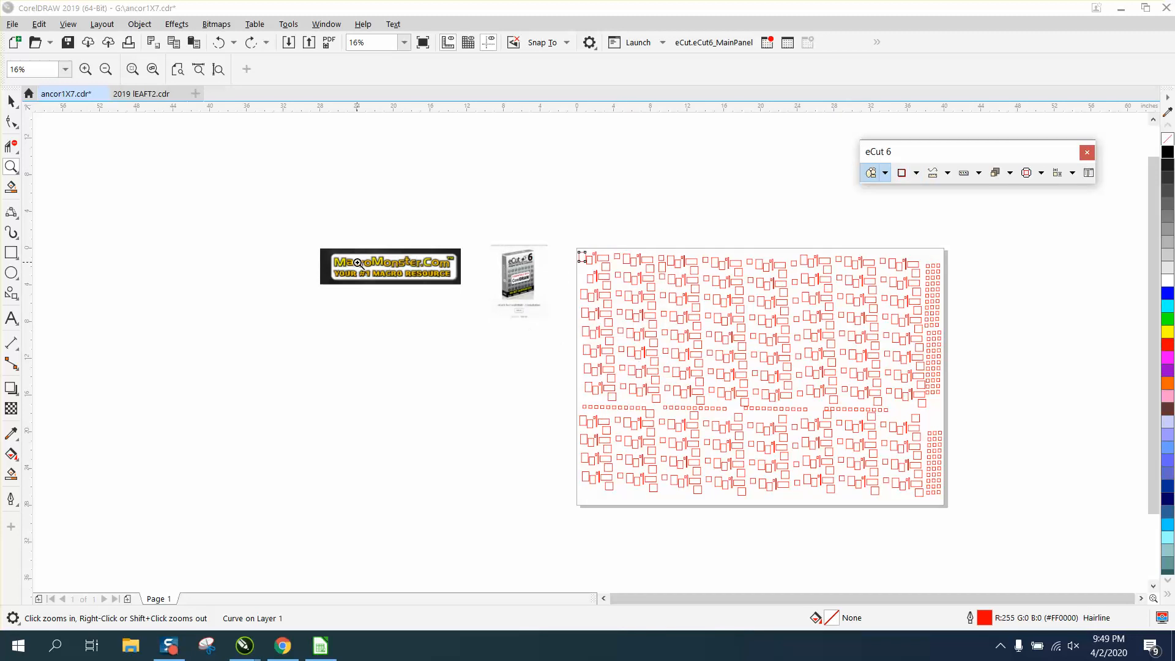